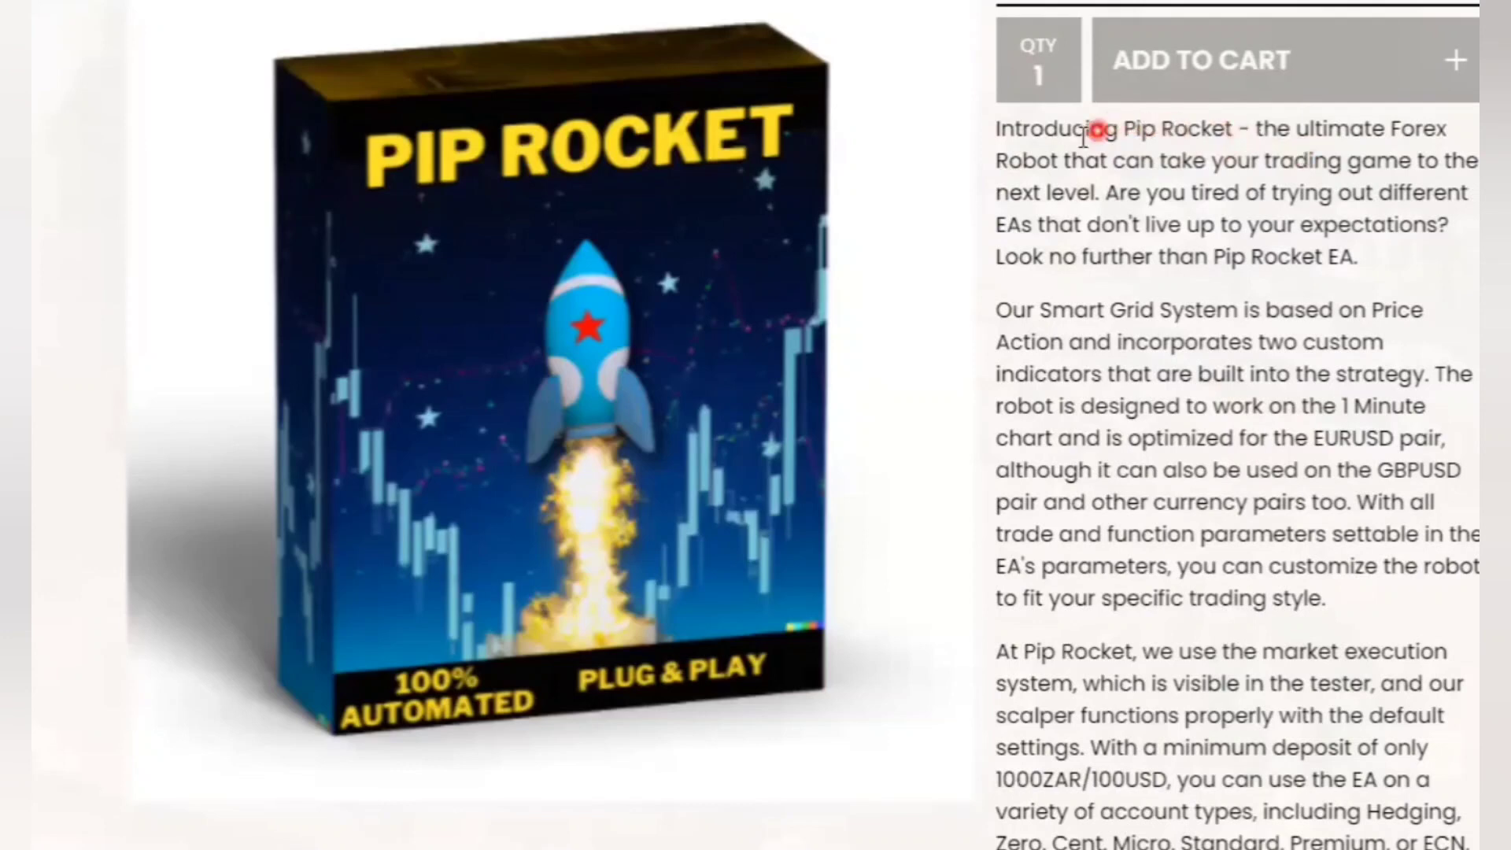
Select the 1 Month Access plan for Pip Rocket, showing $49.99
scroll(up, 3)
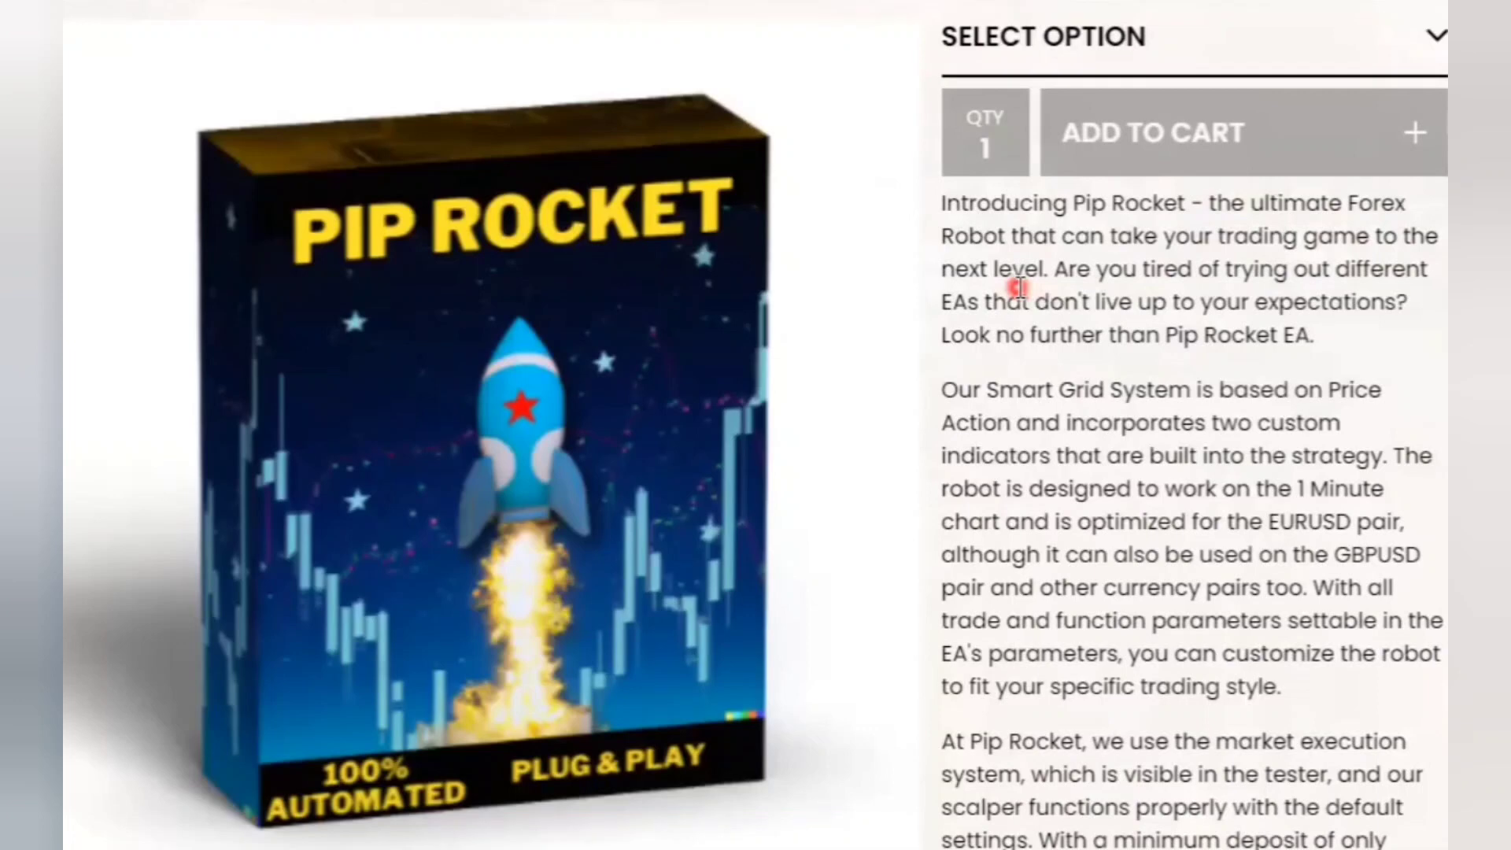
scroll(down, 3)
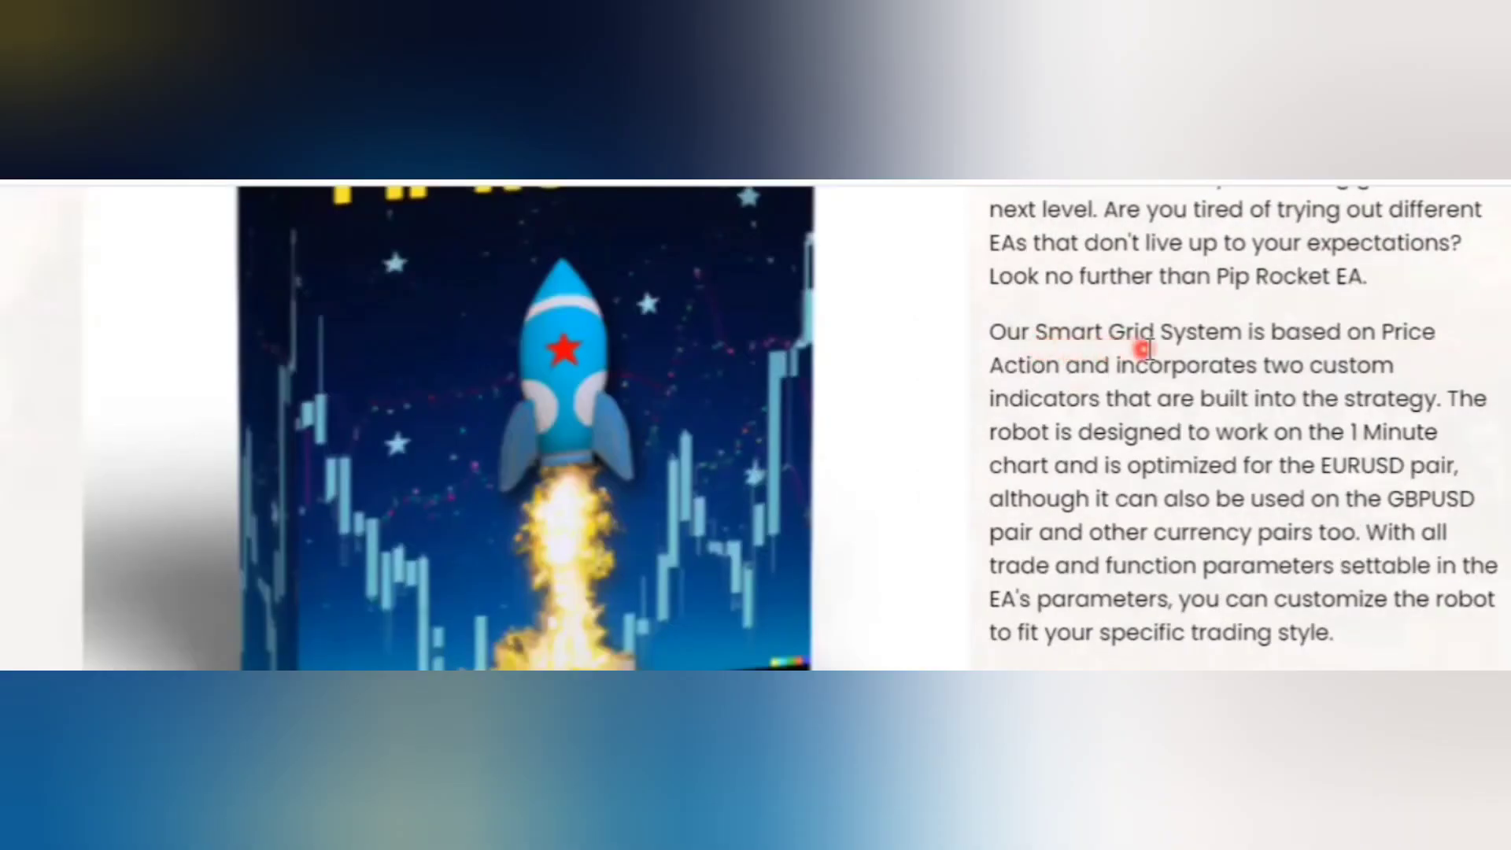
scroll(down, 3)
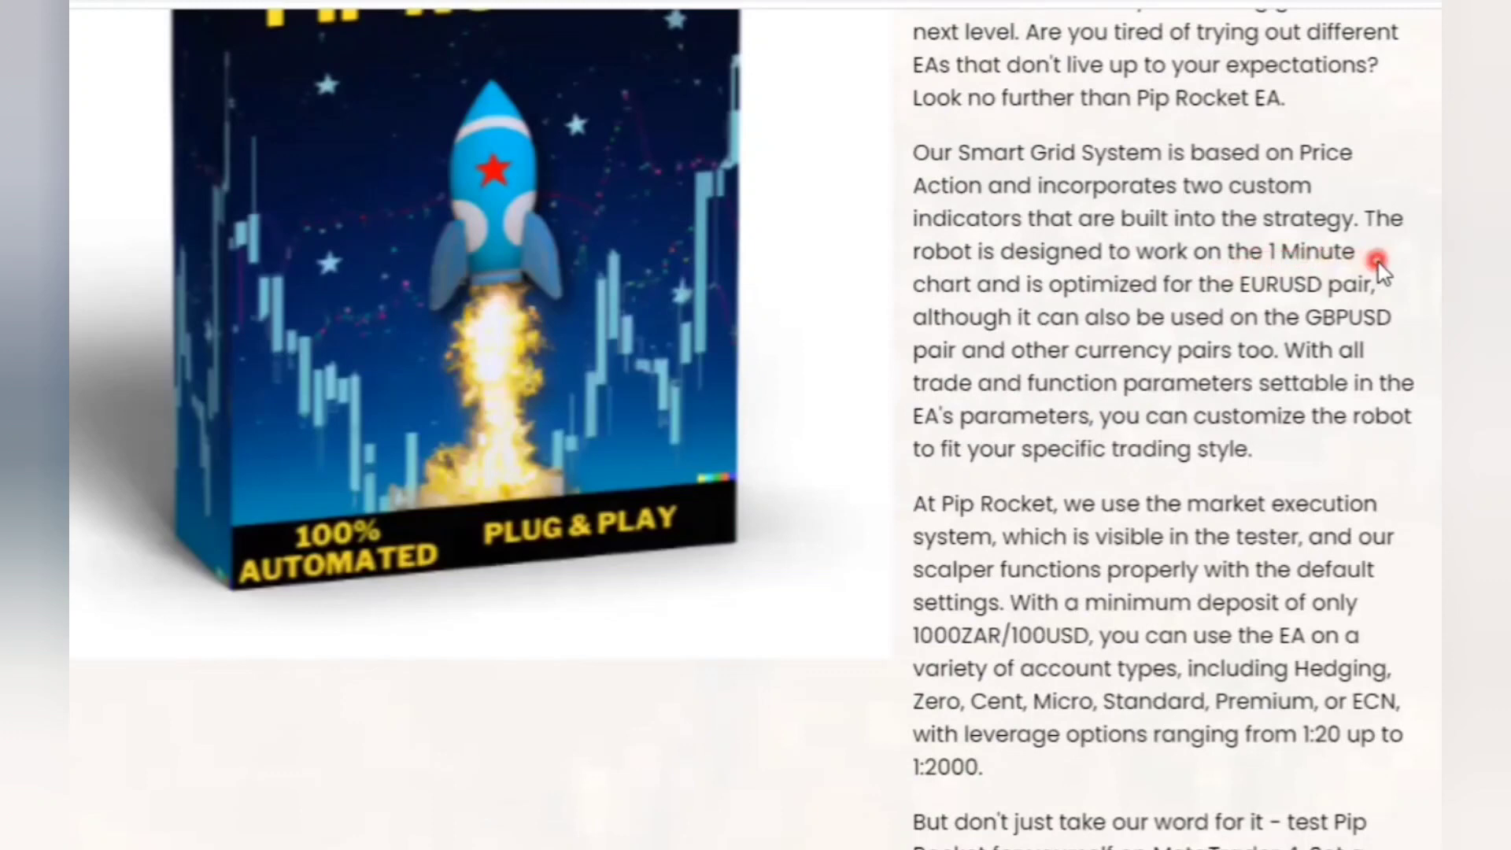
mouse_move(1330, 308)
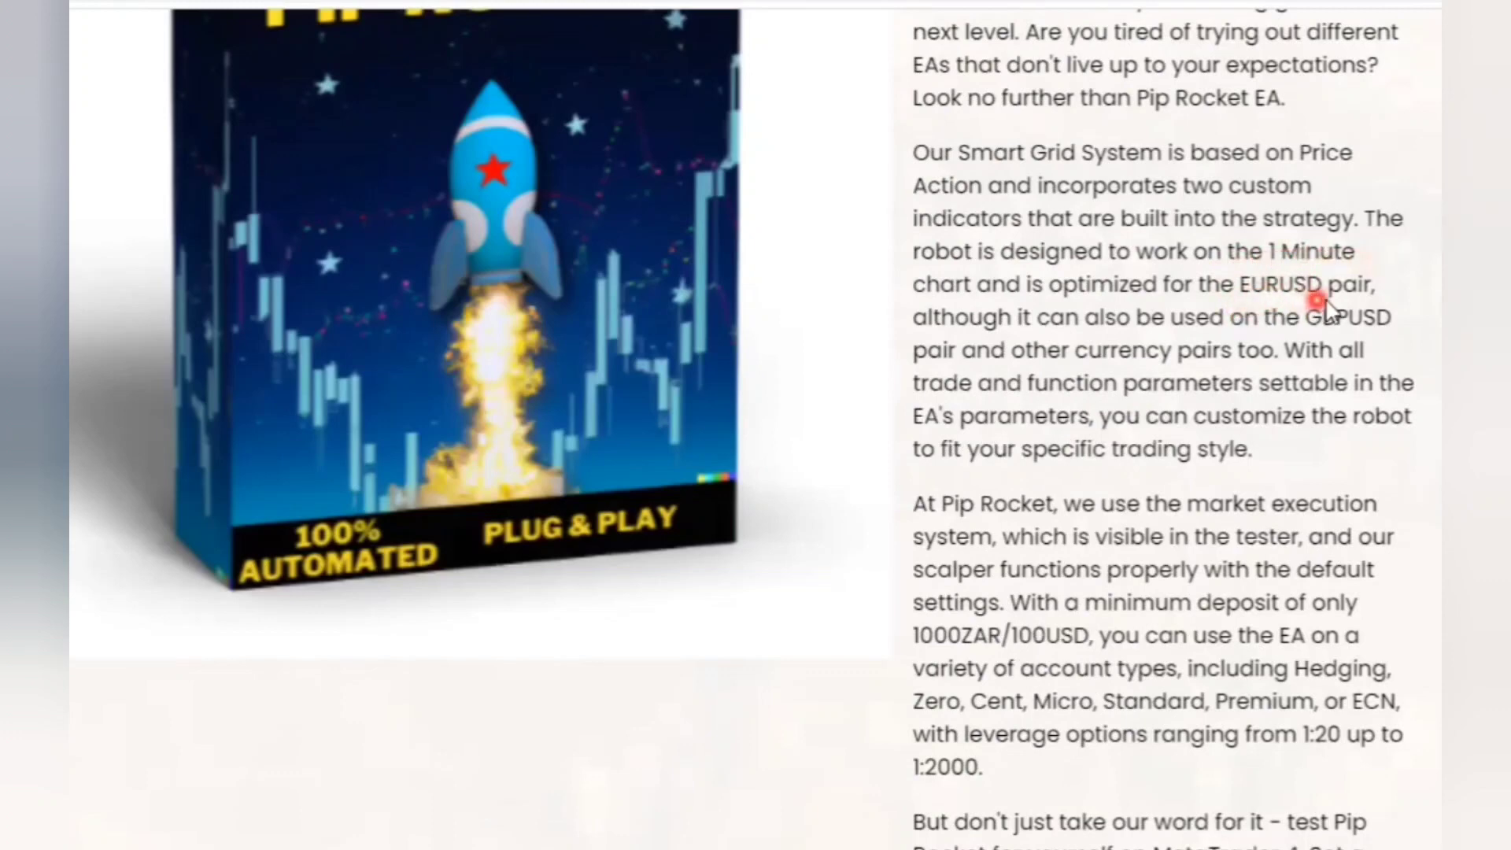
scroll(down, 3)
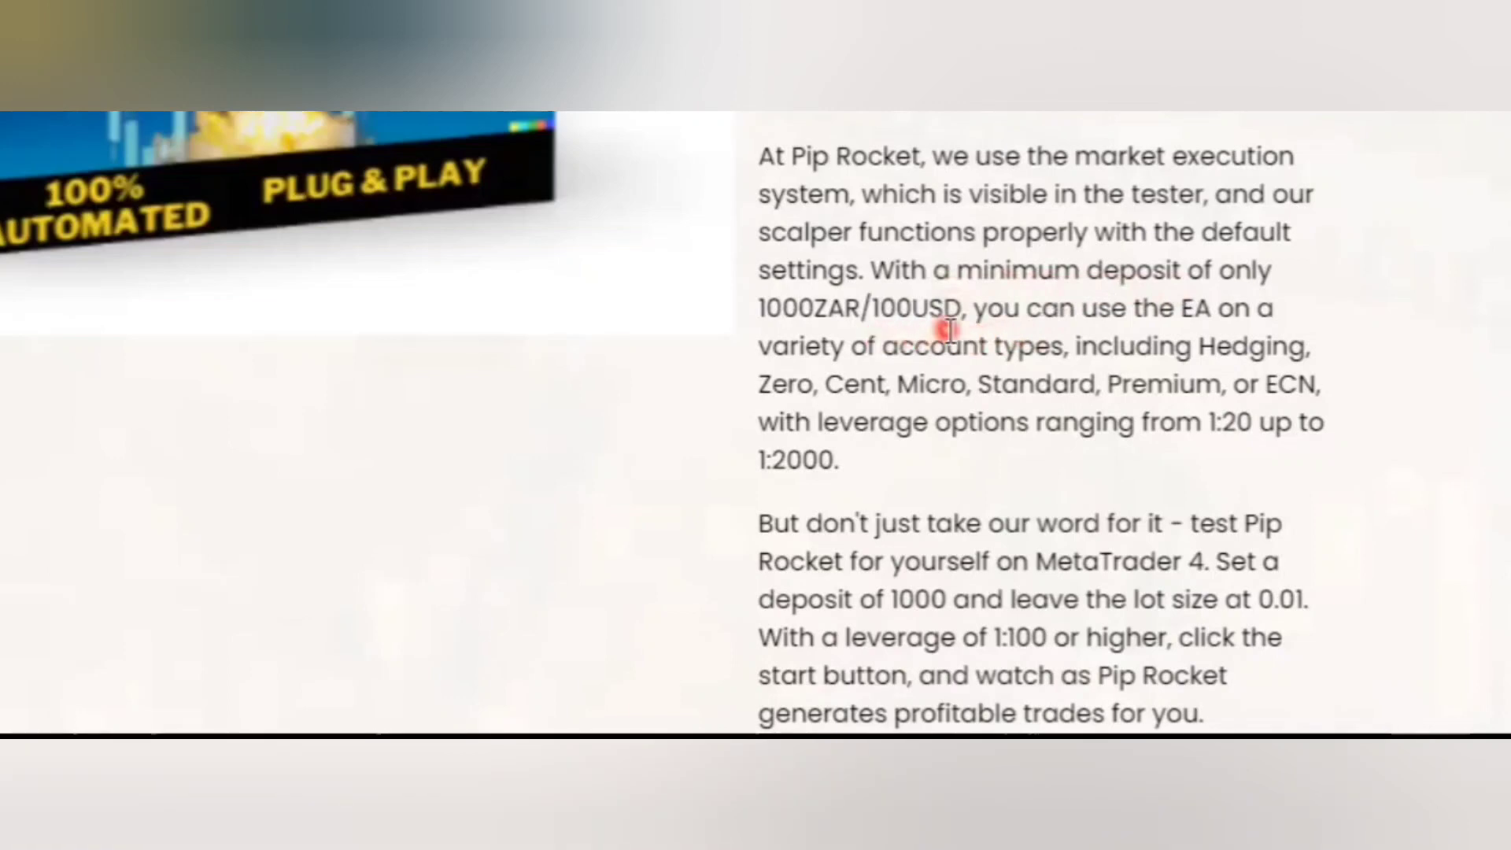
mouse_move(892, 323)
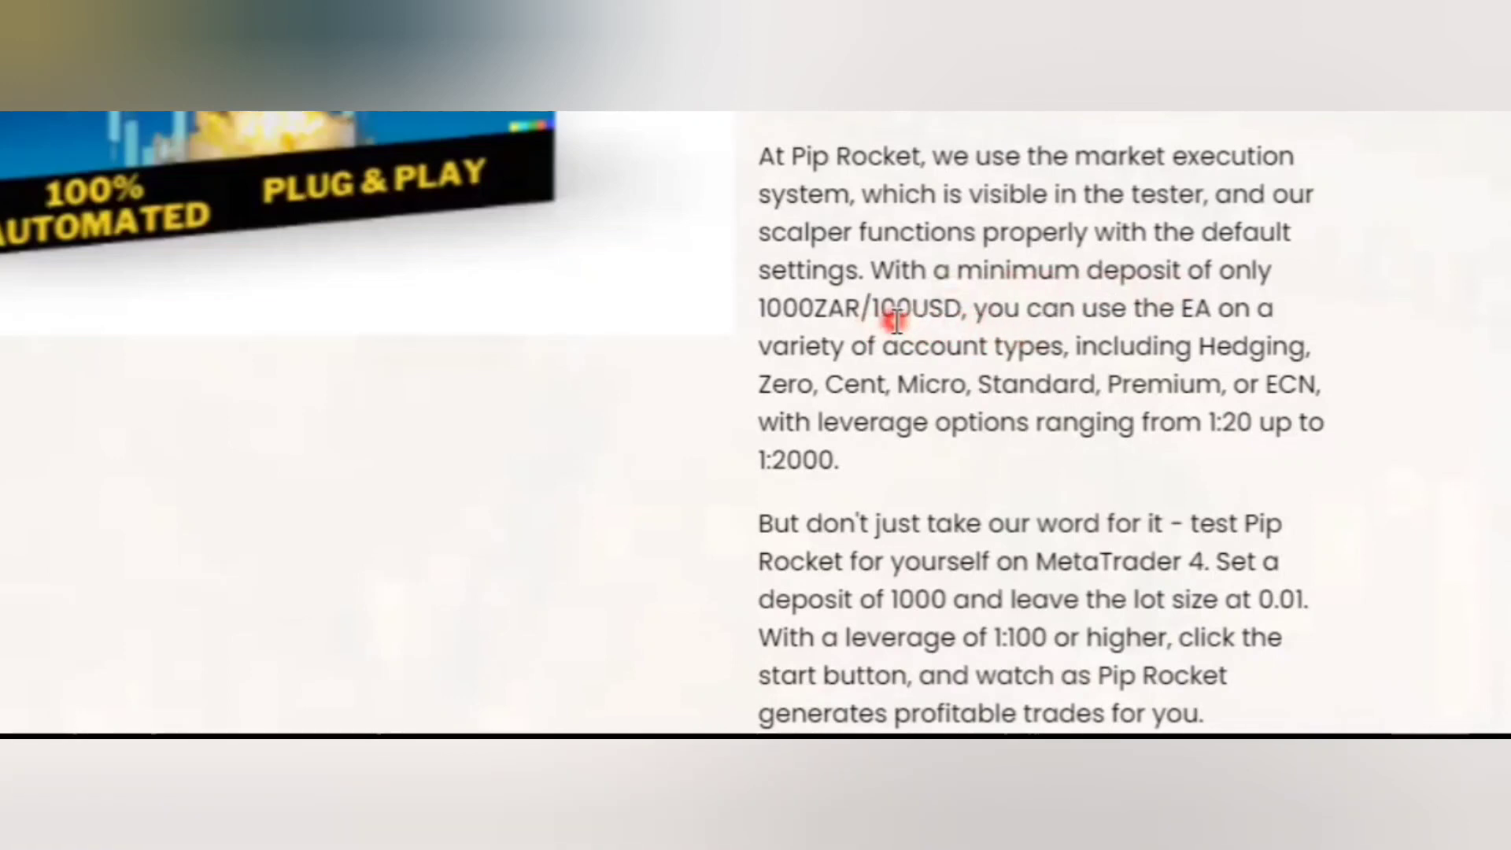
scroll(up, 3)
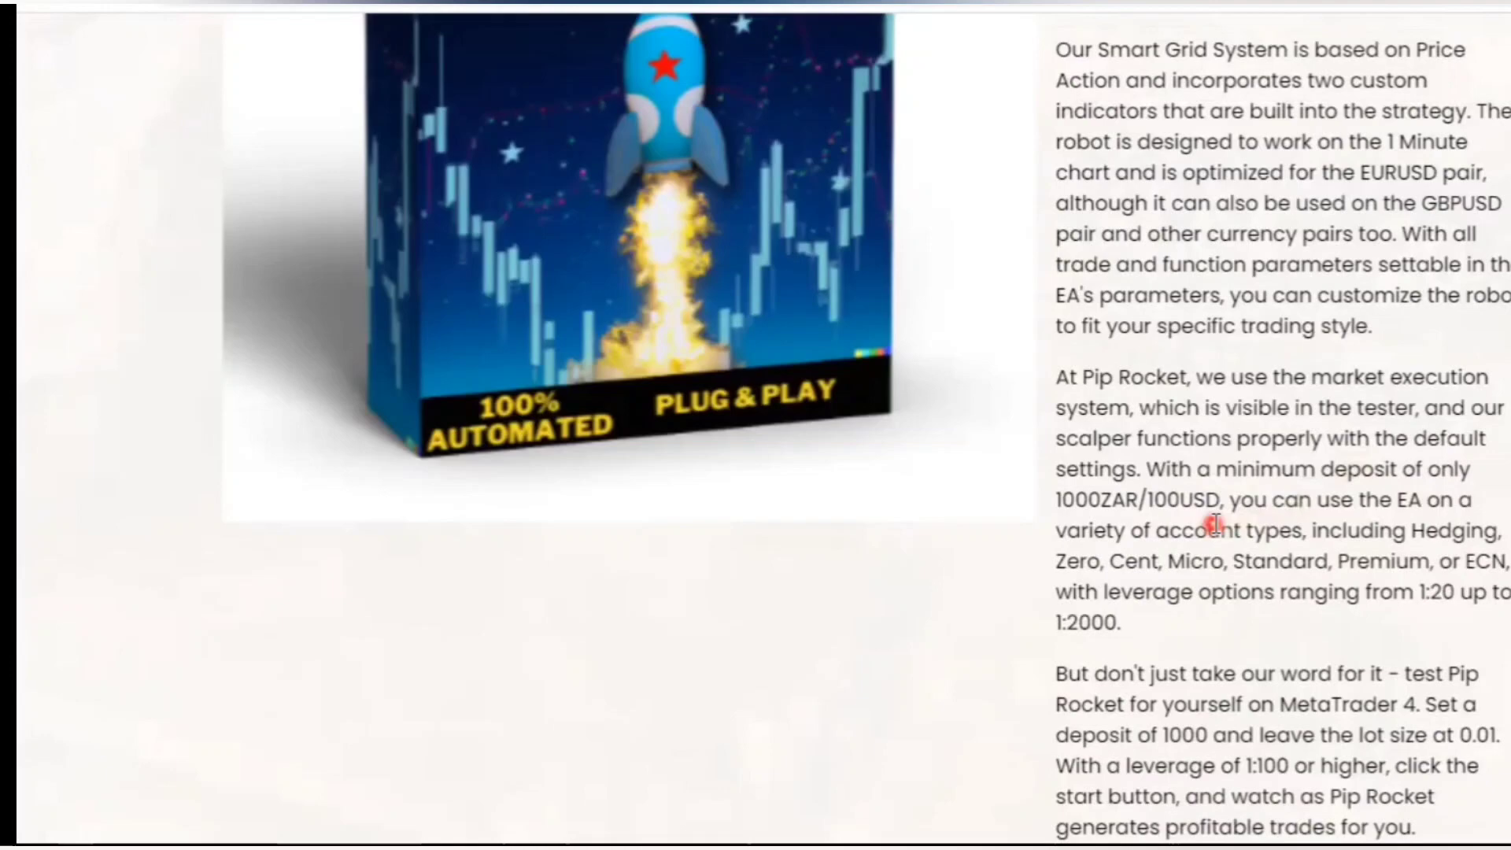
scroll(up, 3)
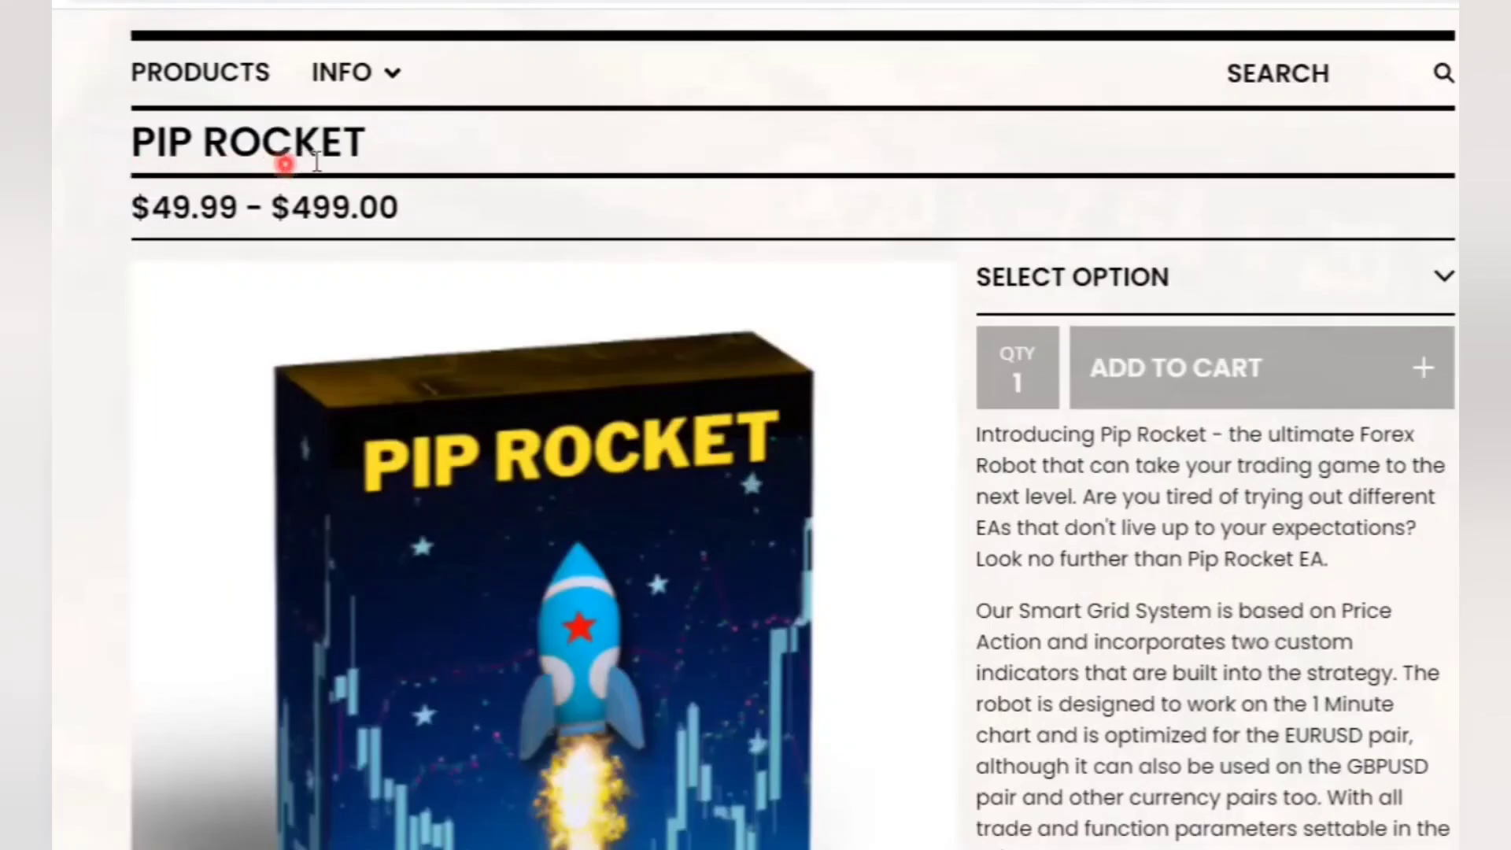
scroll(up, 3)
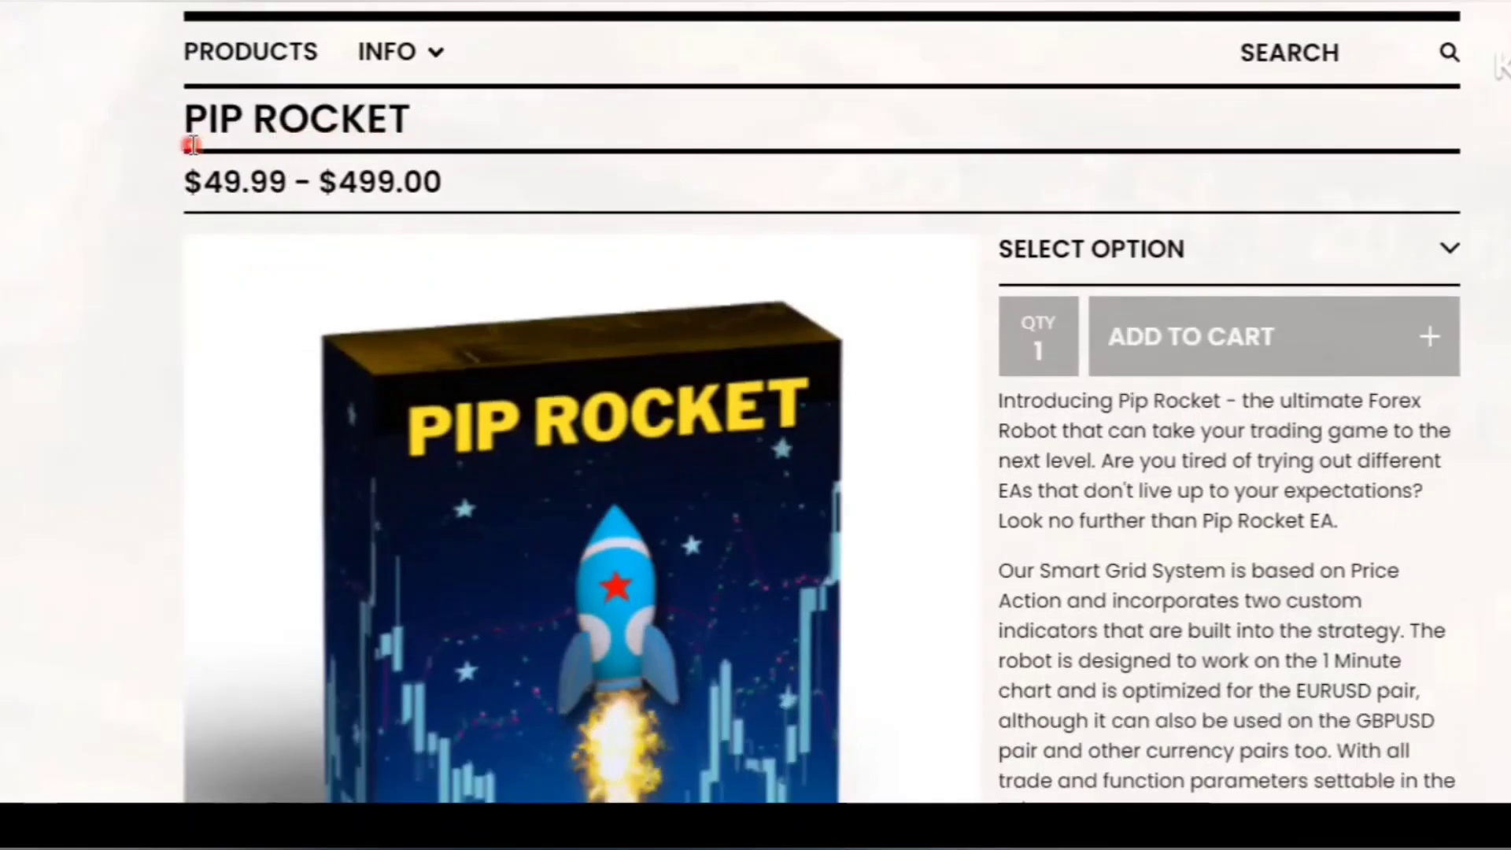
click(1091, 249)
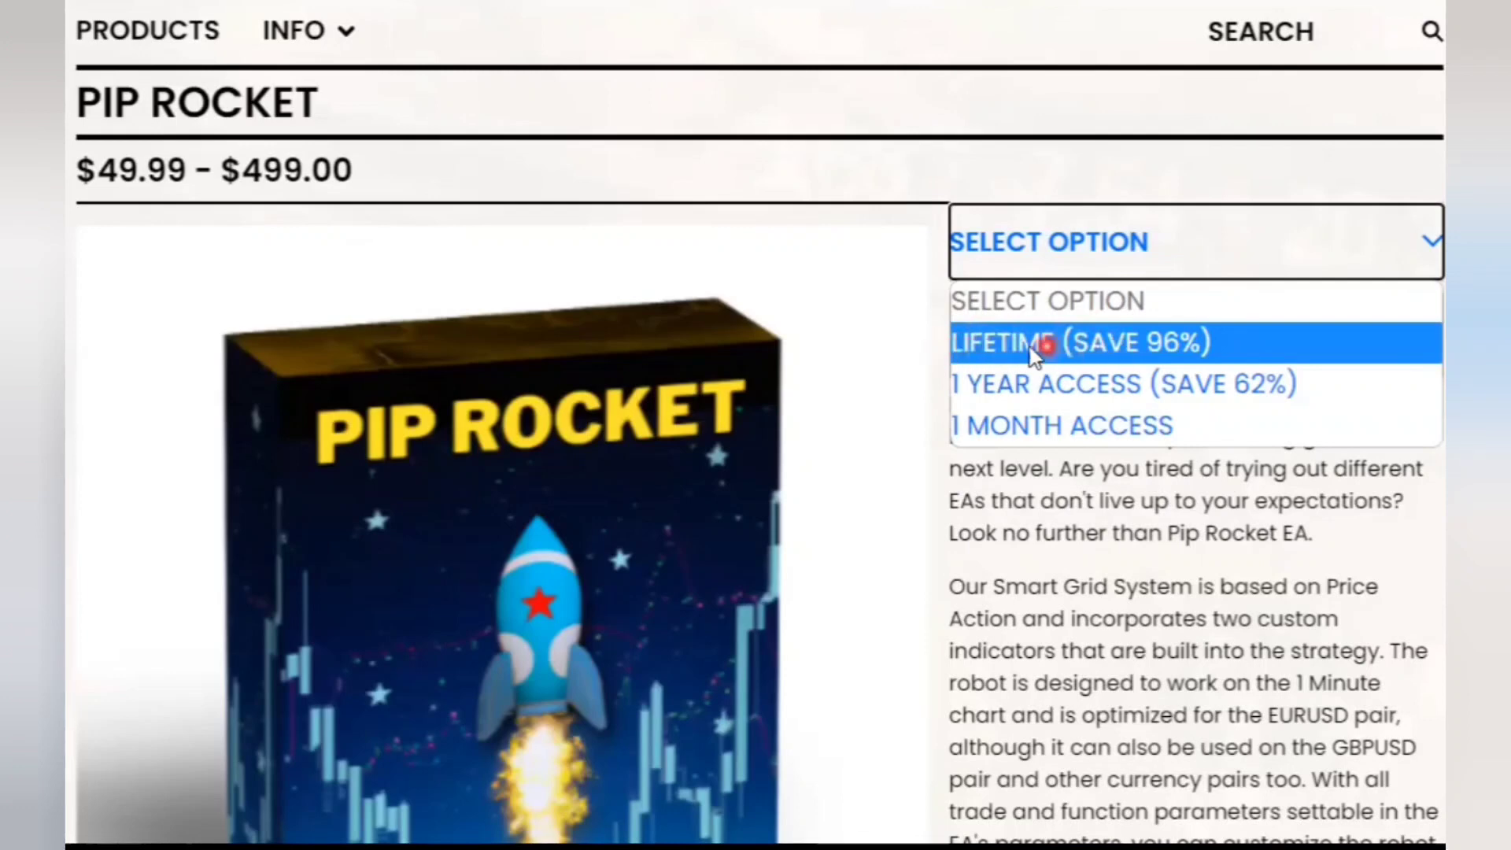
mouse_move(1099, 383)
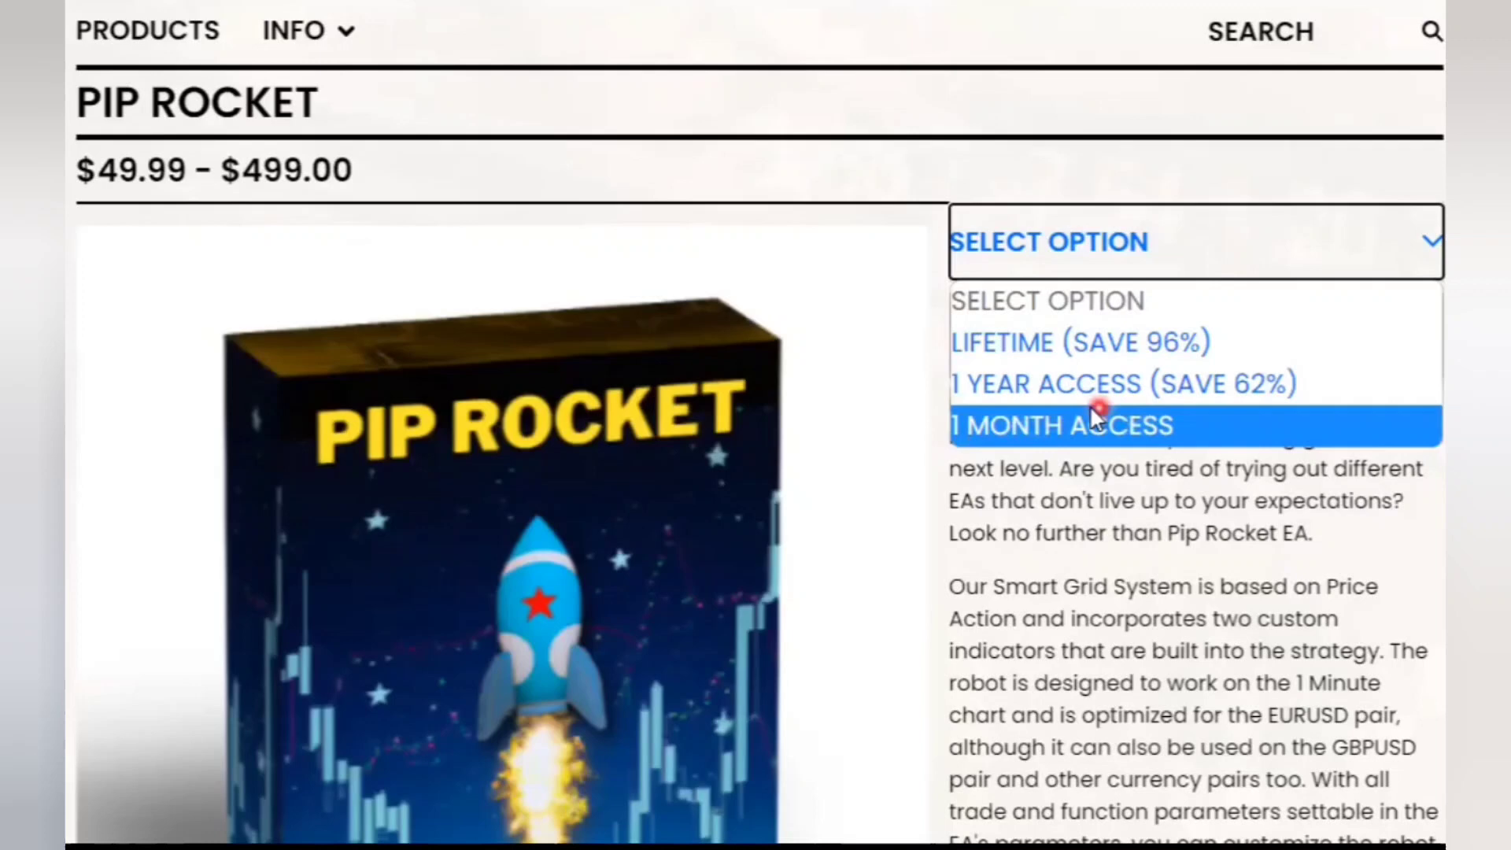
click(1060, 425)
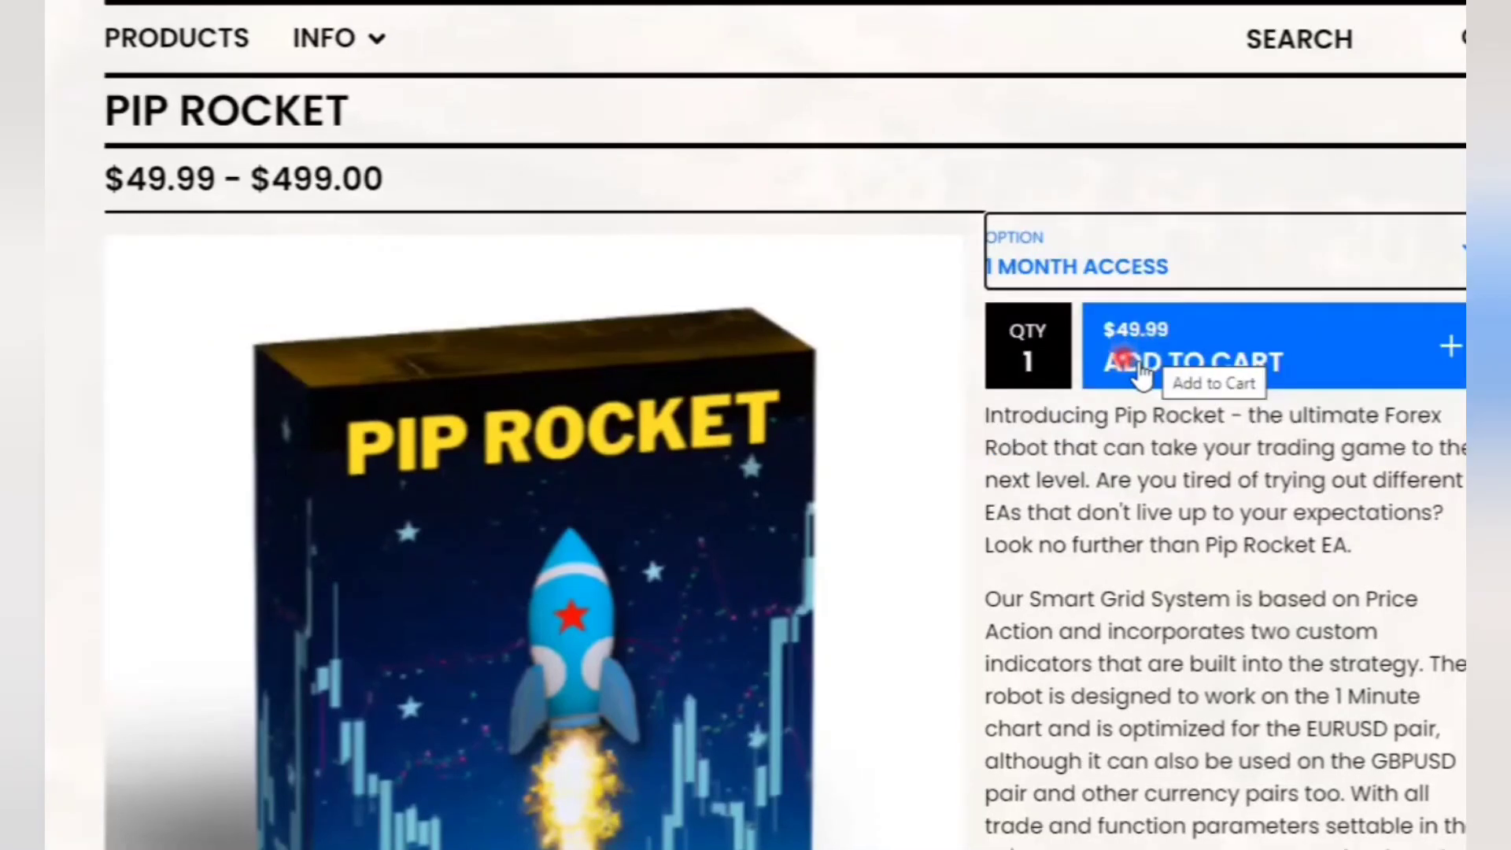
mouse_move(1089, 289)
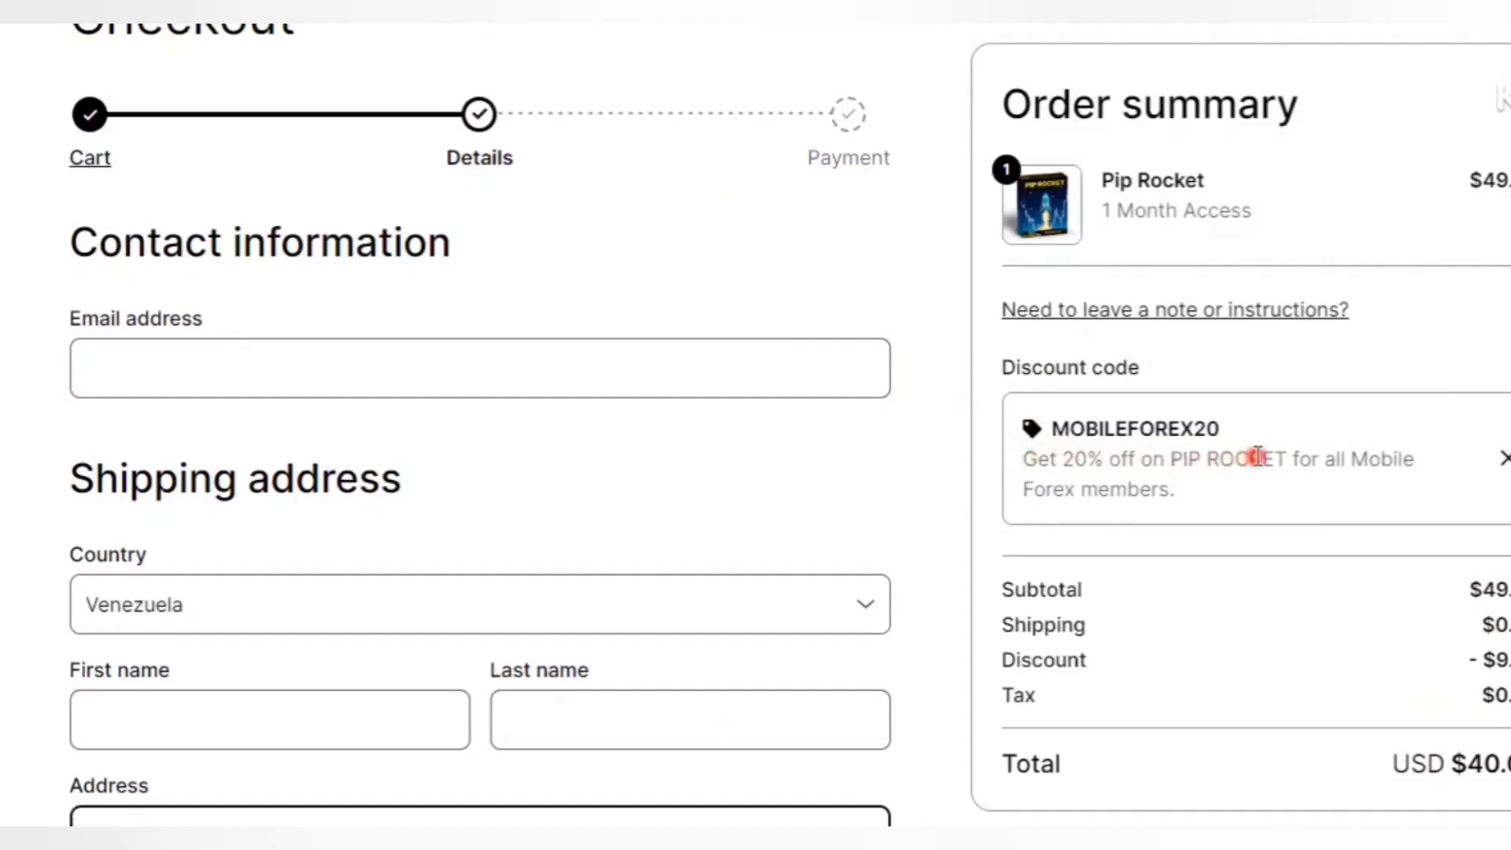
Scroll the checkout summary to review the MOBILEFOREX20 discount bringing the total to $40
scroll(down, 3)
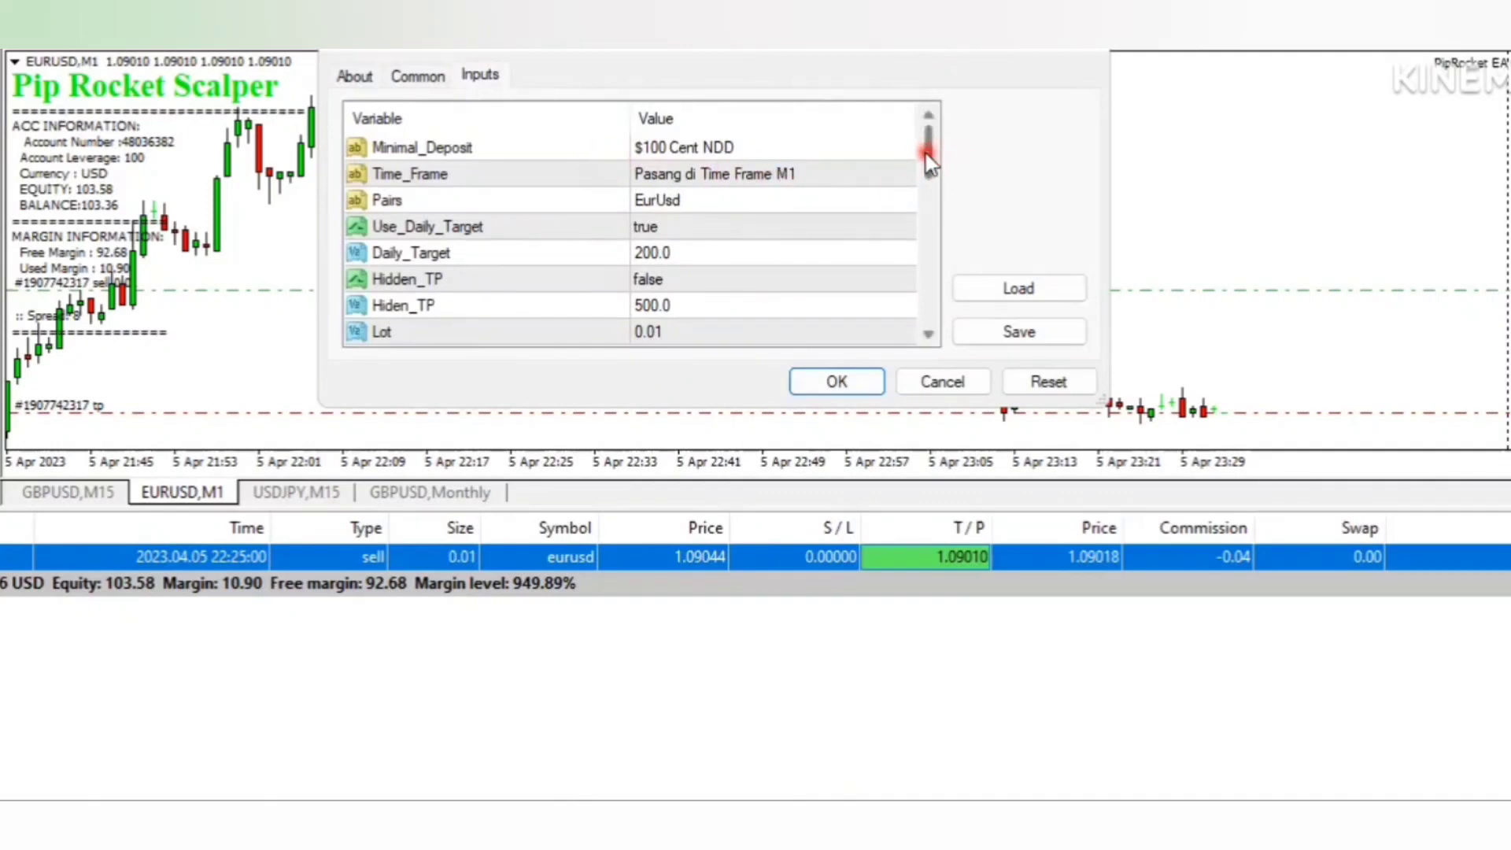
Set the Pip Rocket EURUSD every-tick test's initial deposit to 5000
scroll(down, 3)
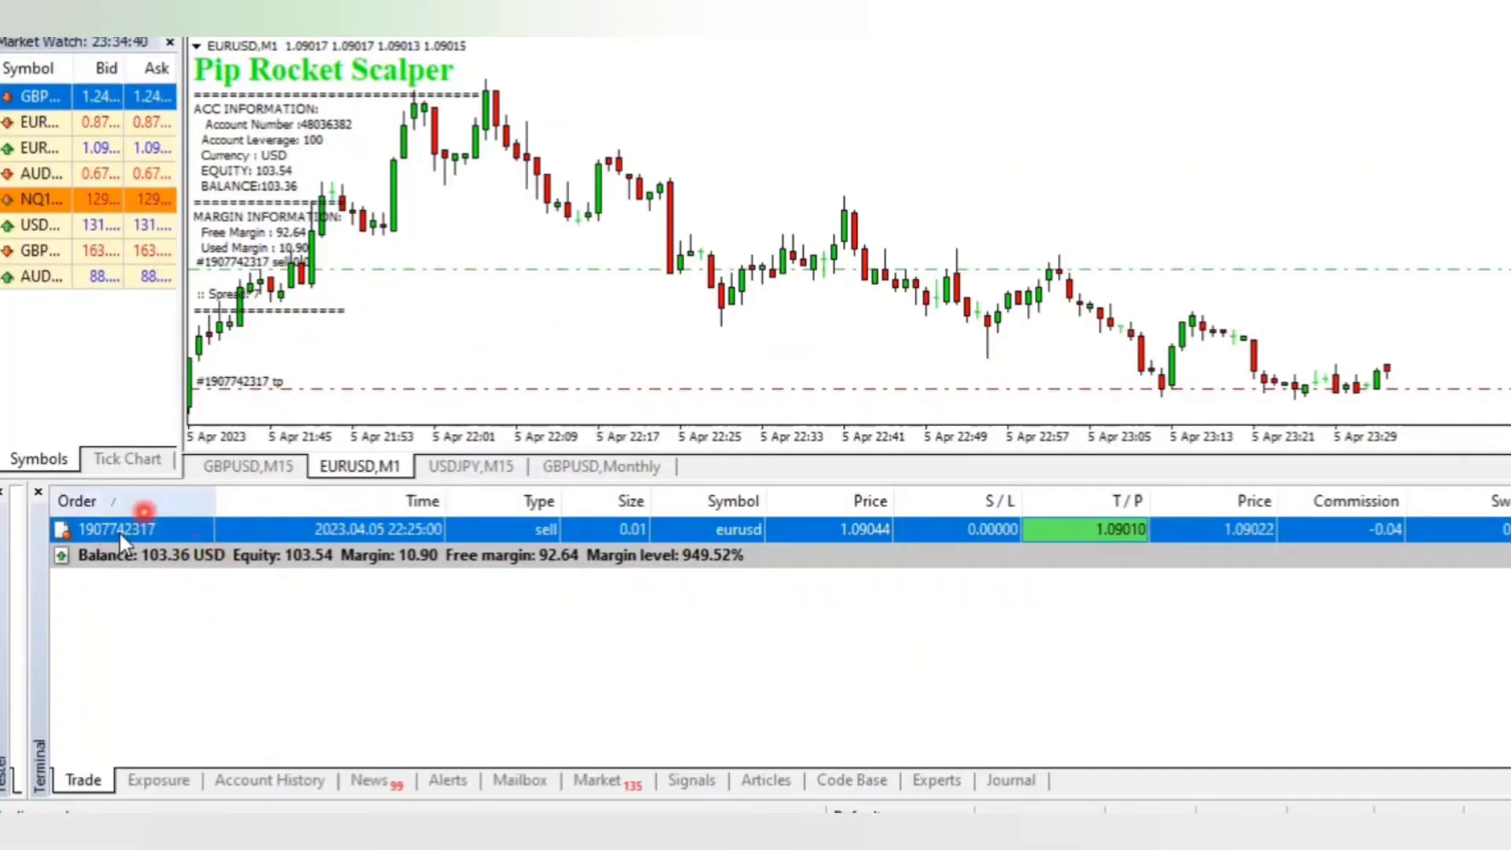
mouse_move(140, 588)
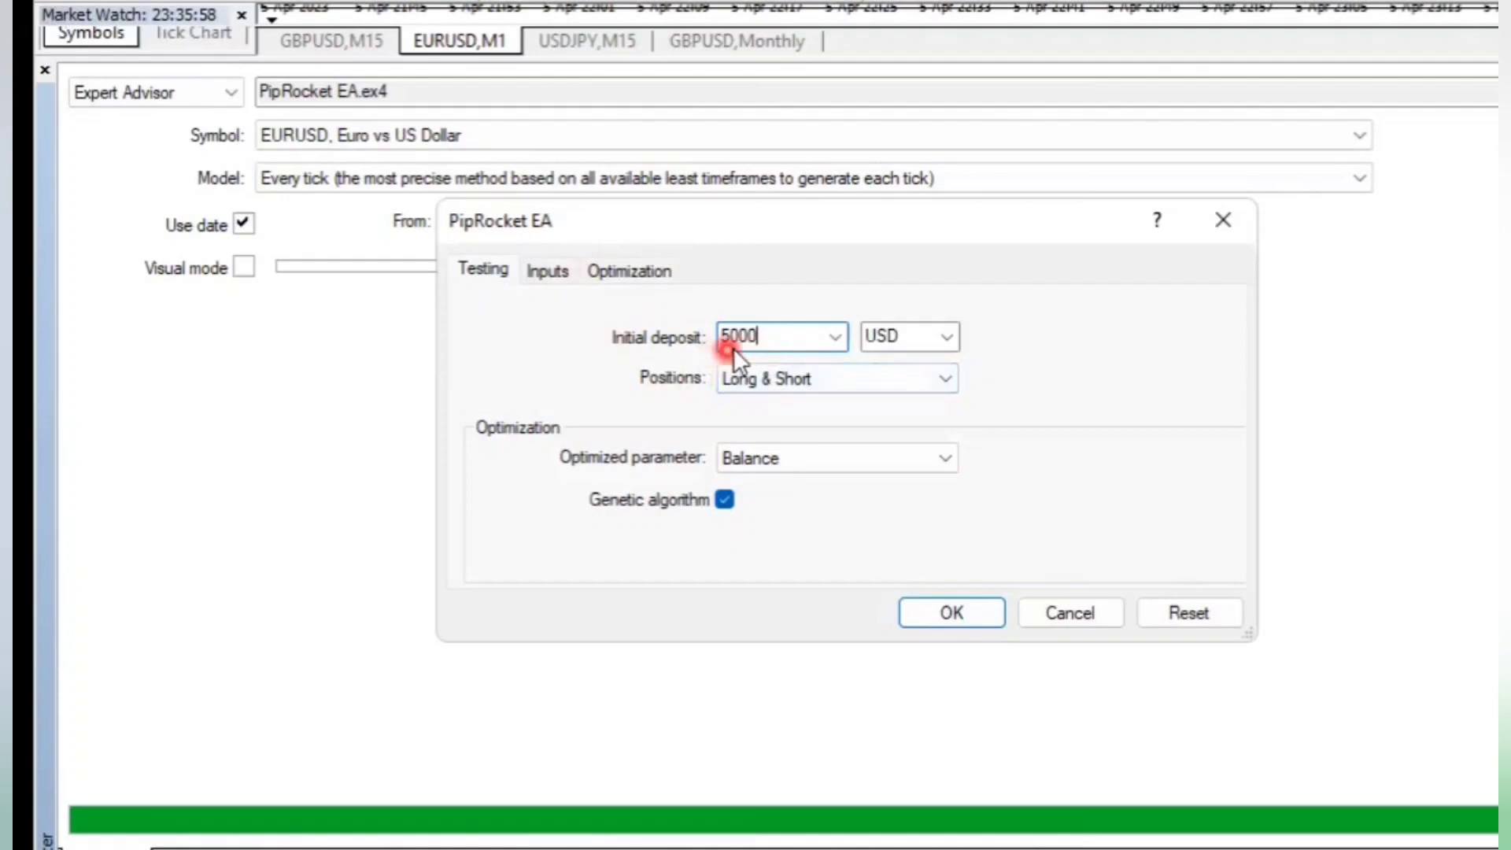
click(950, 613)
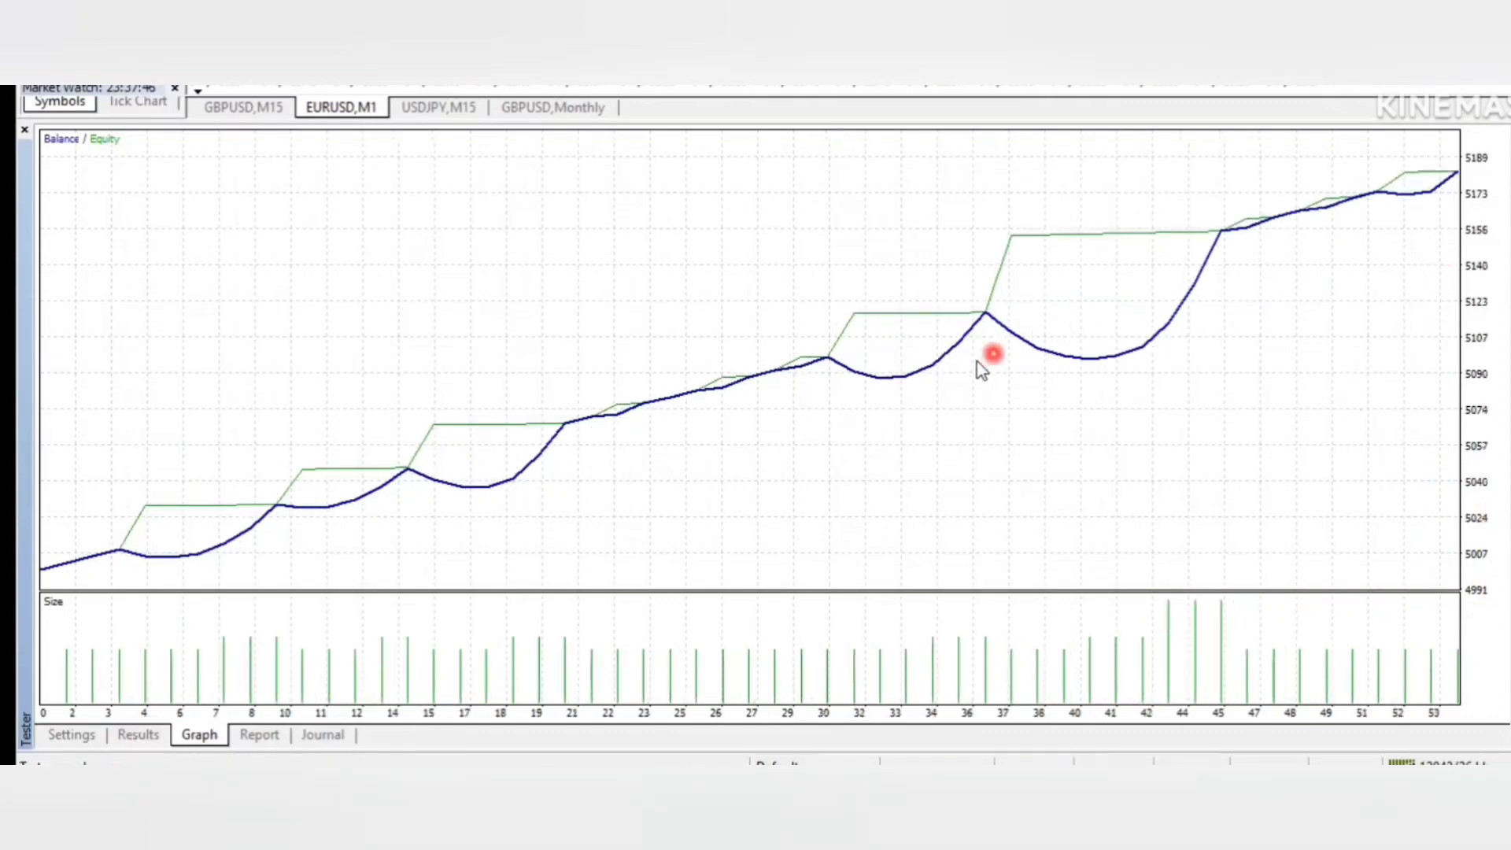
mouse_move(1454, 581)
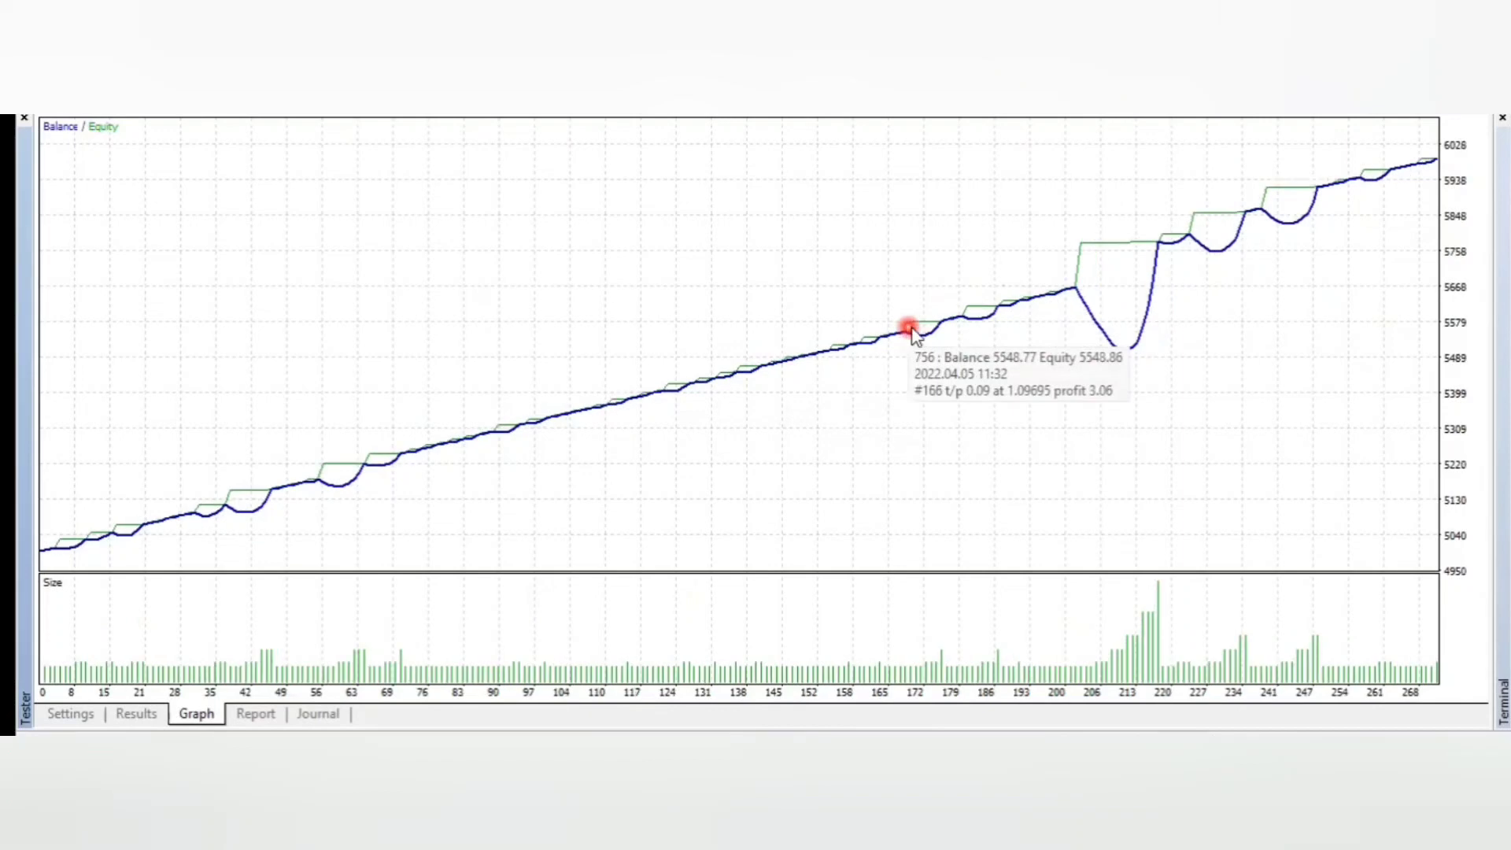
mouse_move(1369, 210)
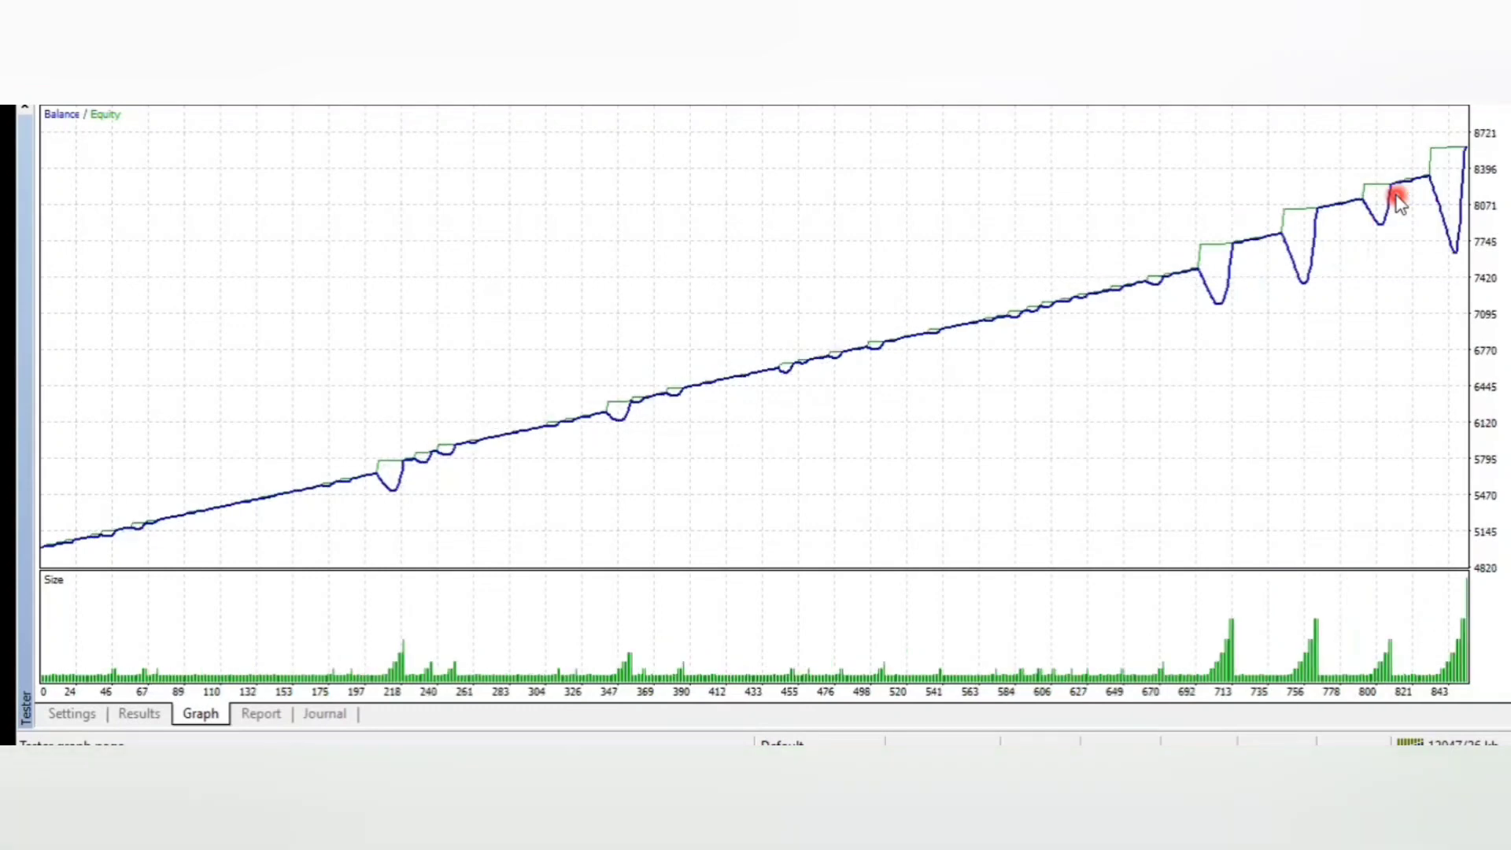
mouse_move(142, 529)
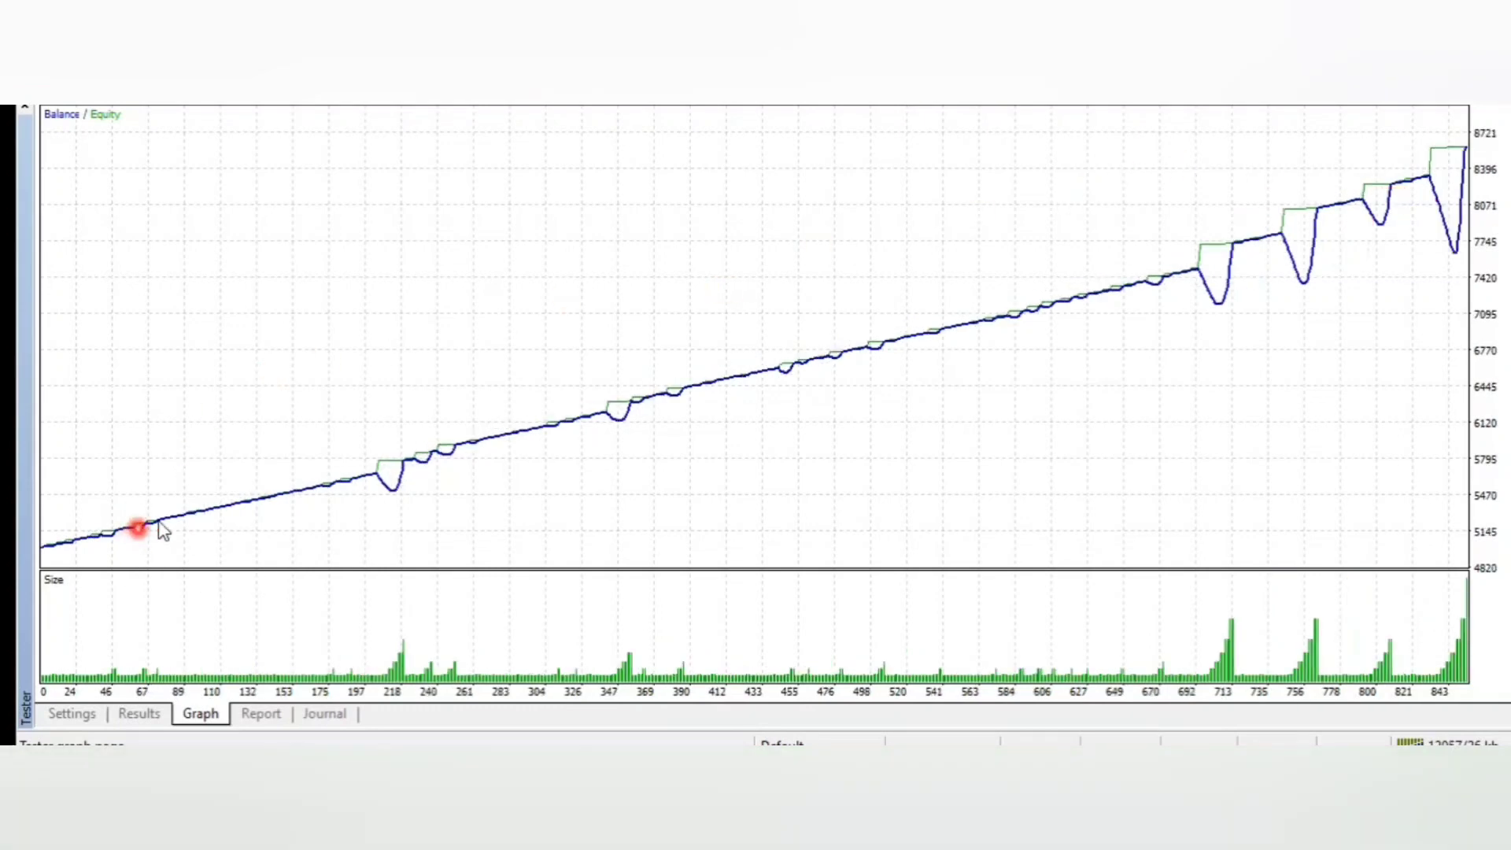
mouse_move(1188, 291)
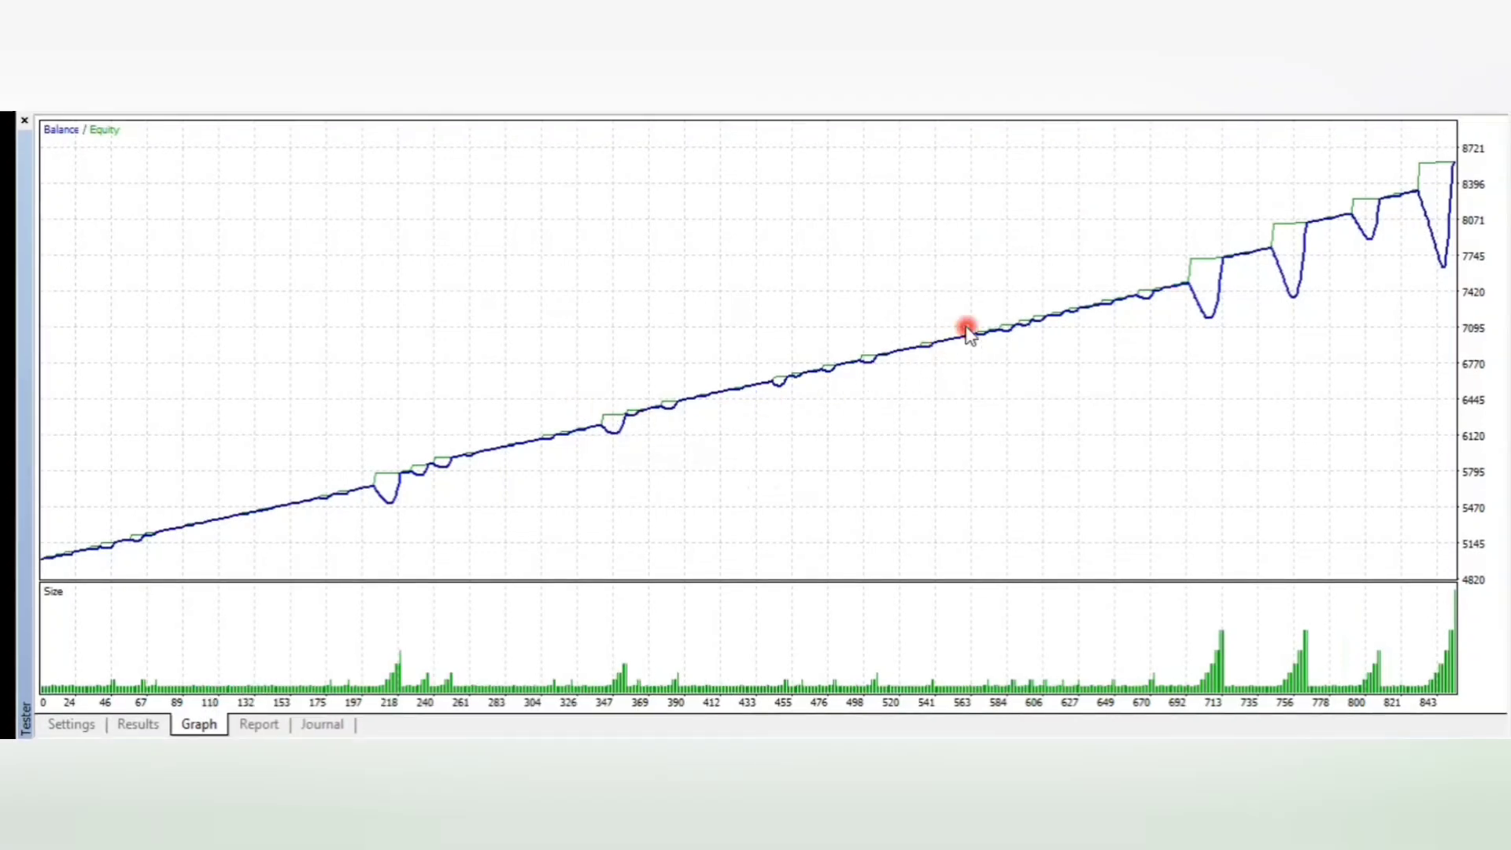
mouse_move(1473, 179)
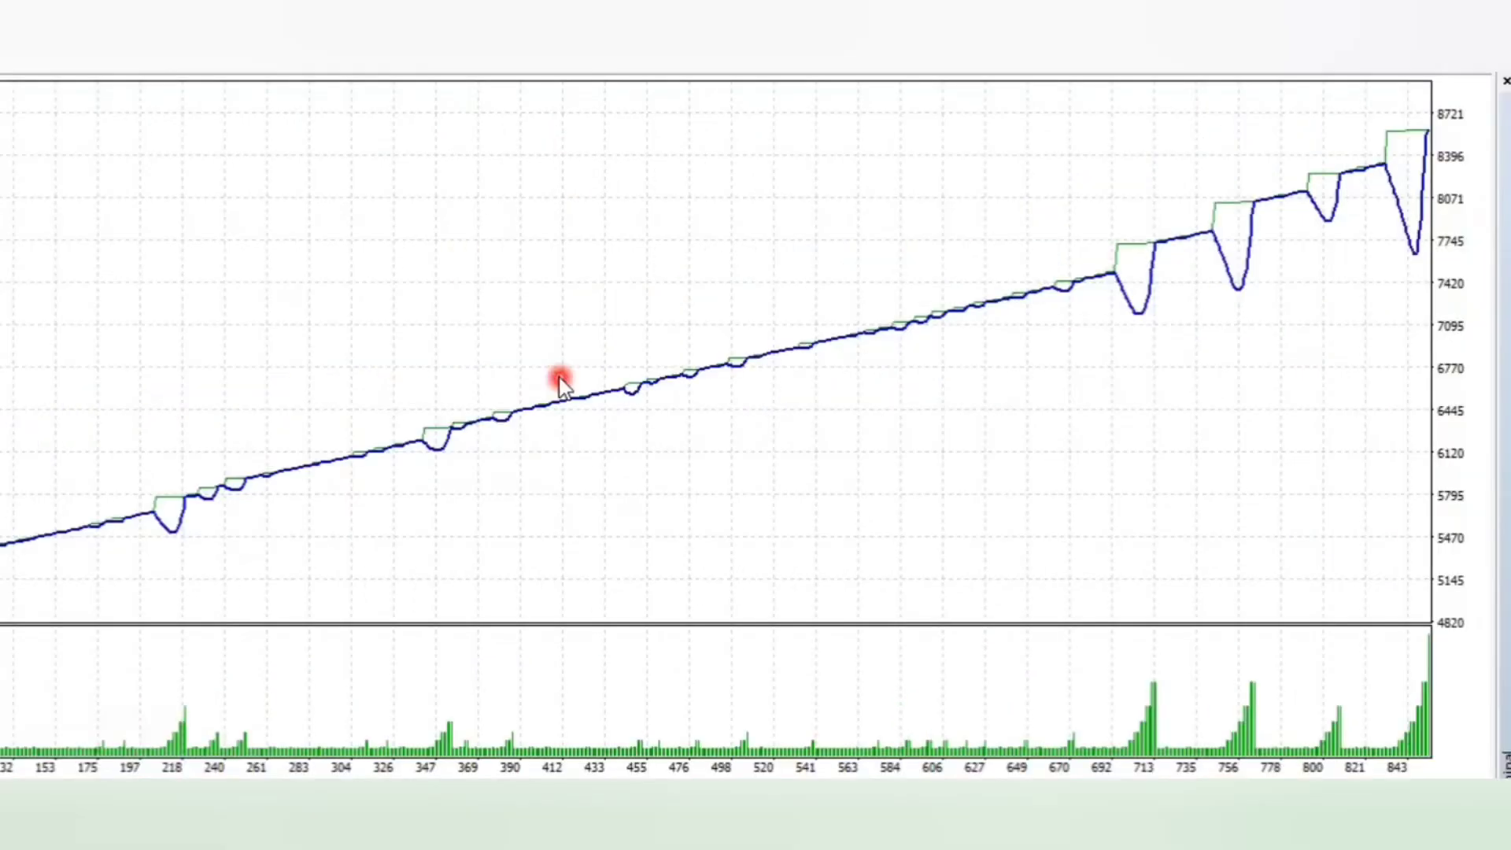
mouse_move(579, 395)
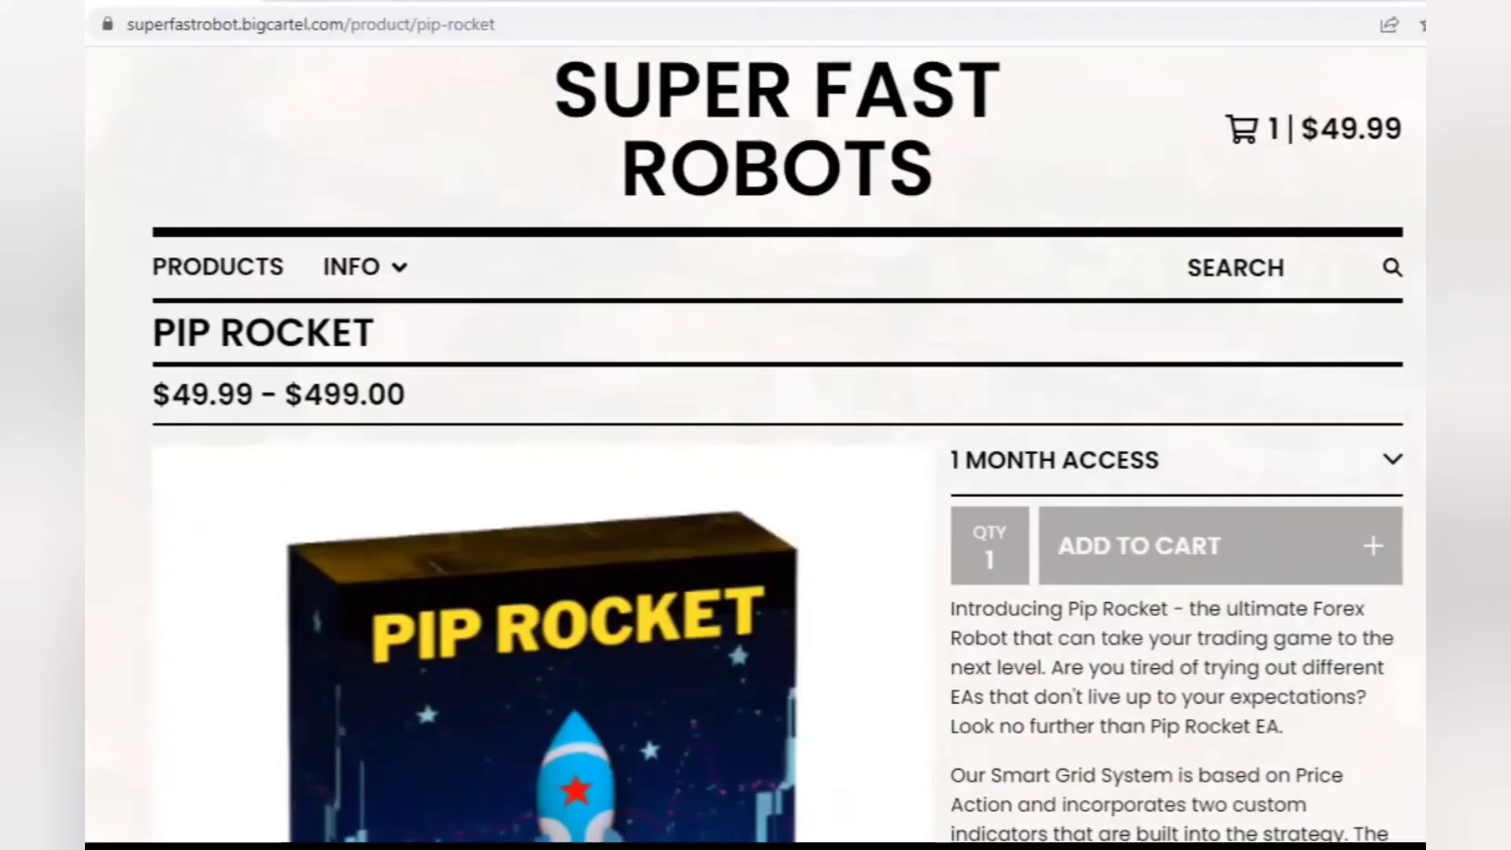
Scroll the Pip Rocket product page after the backtest ended near 8721
scroll(down, 3)
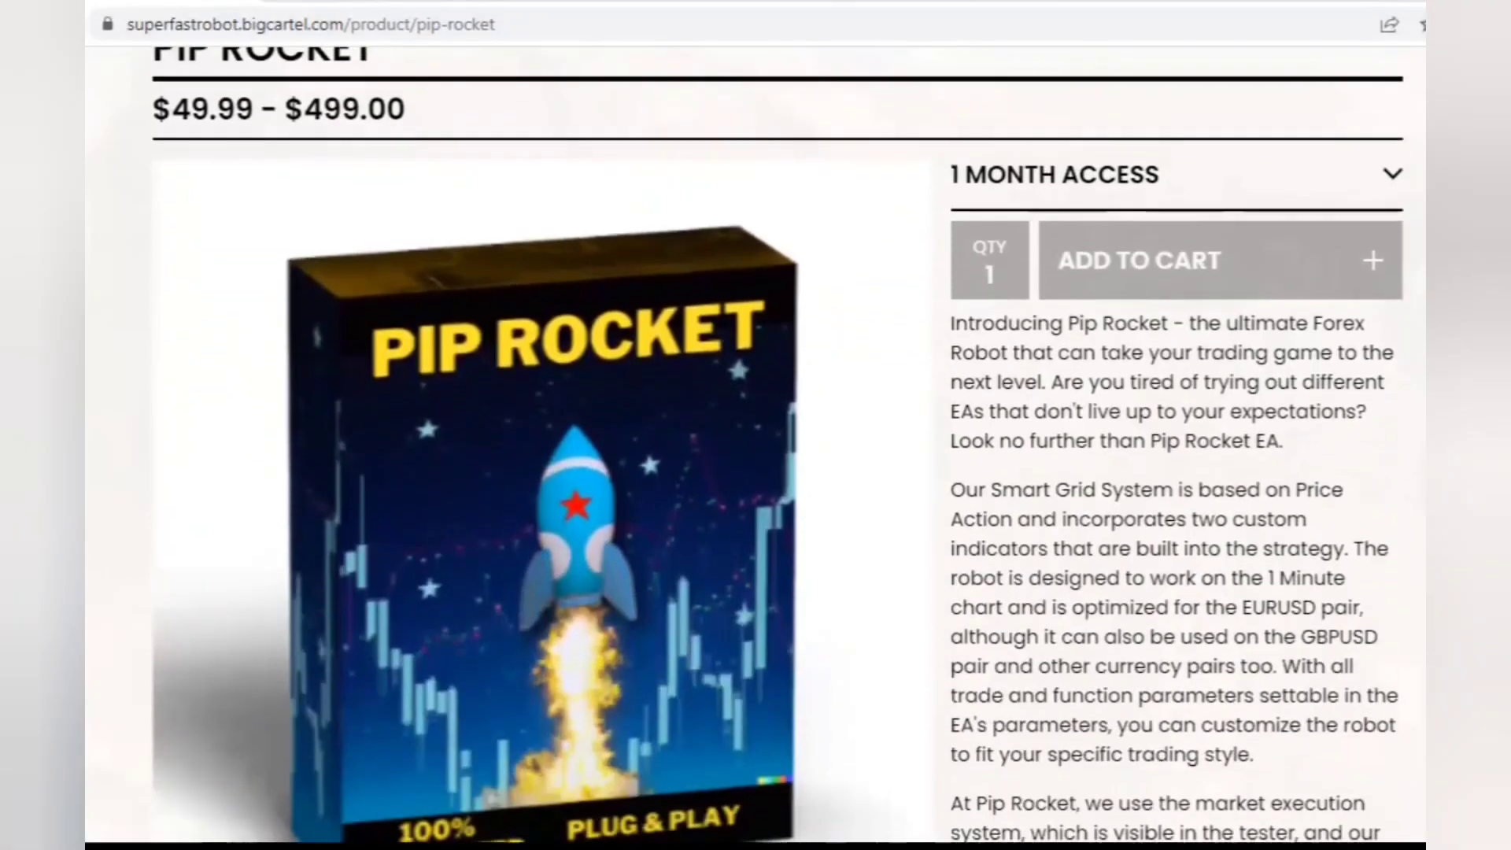